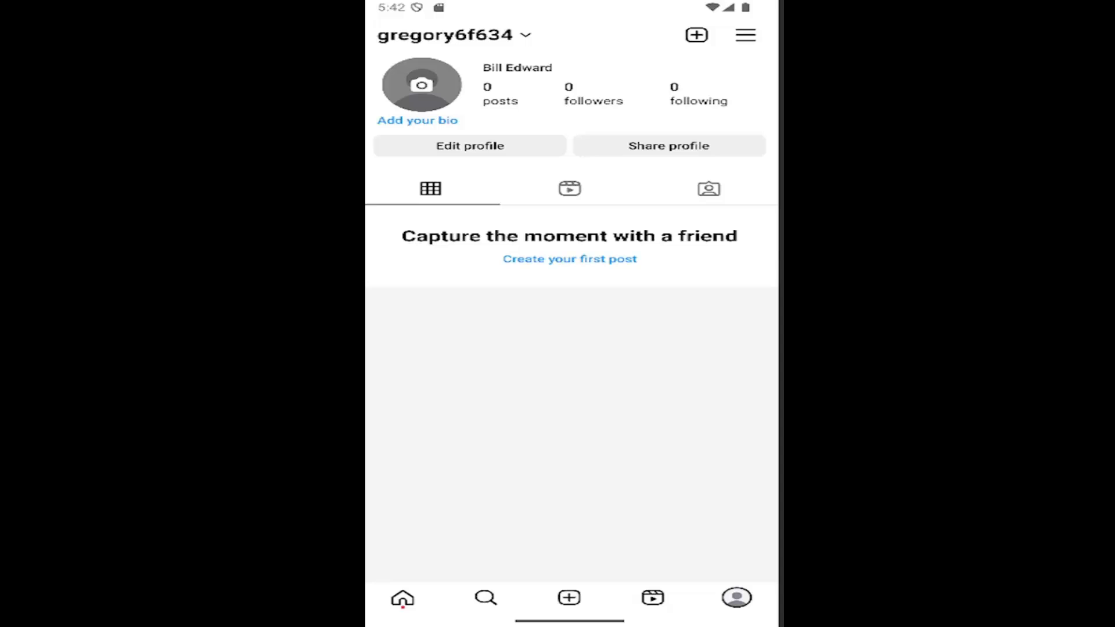
mouse_move(411, 522)
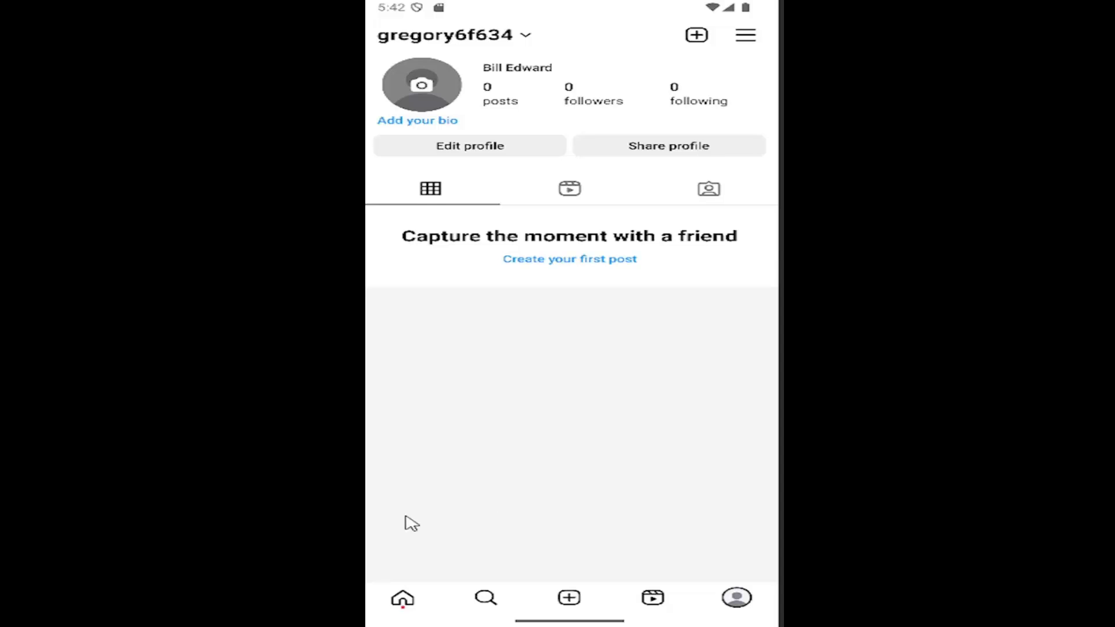
mouse_move(716, 573)
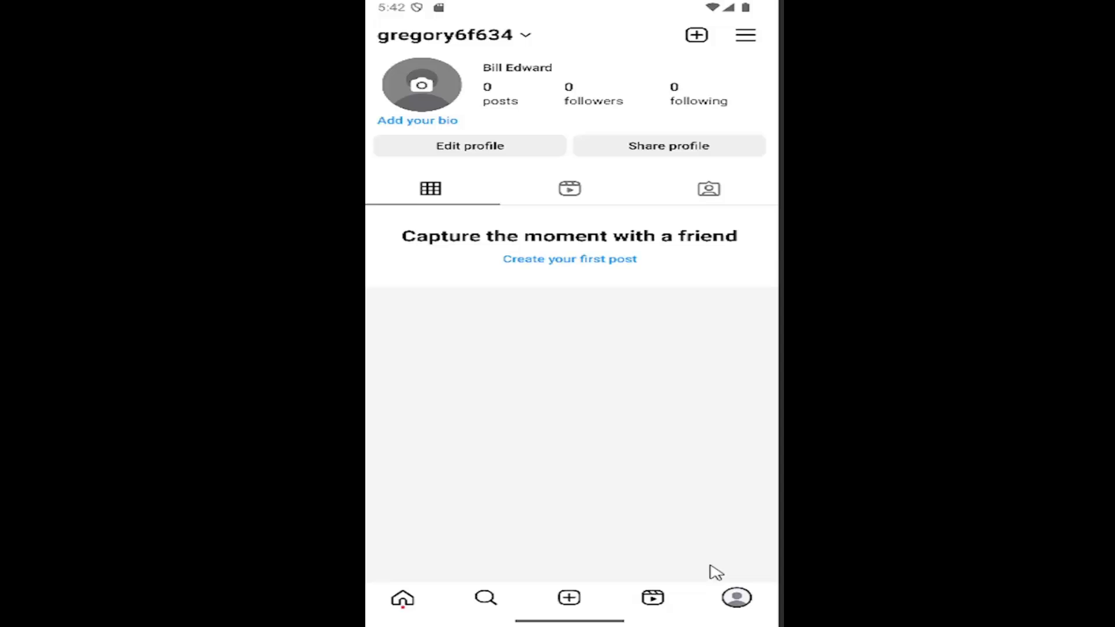
mouse_move(713, 170)
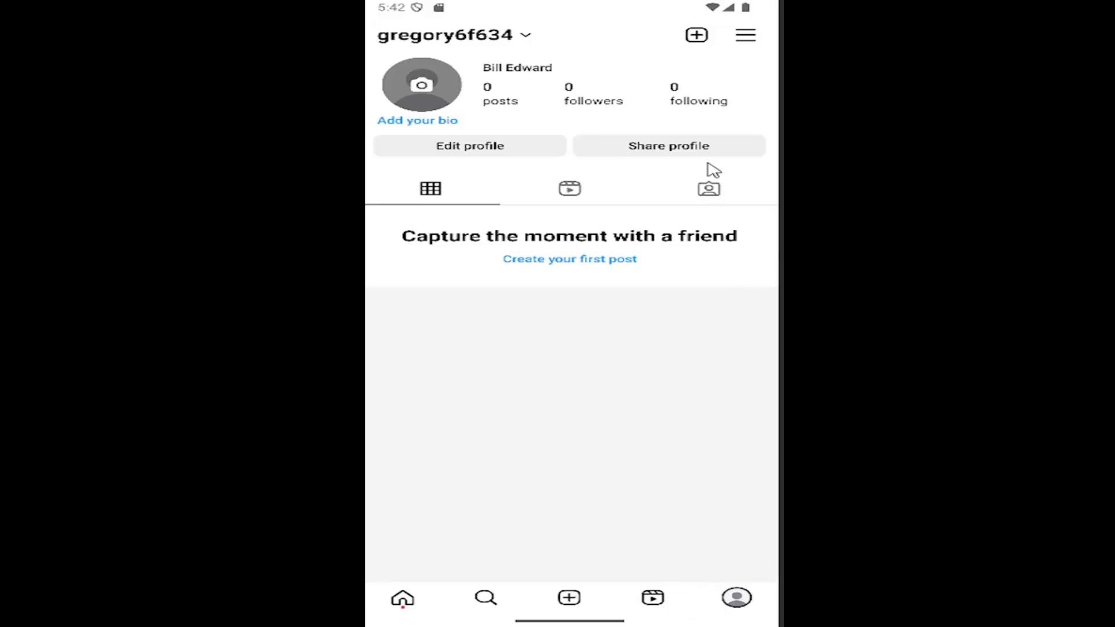
mouse_move(547, 215)
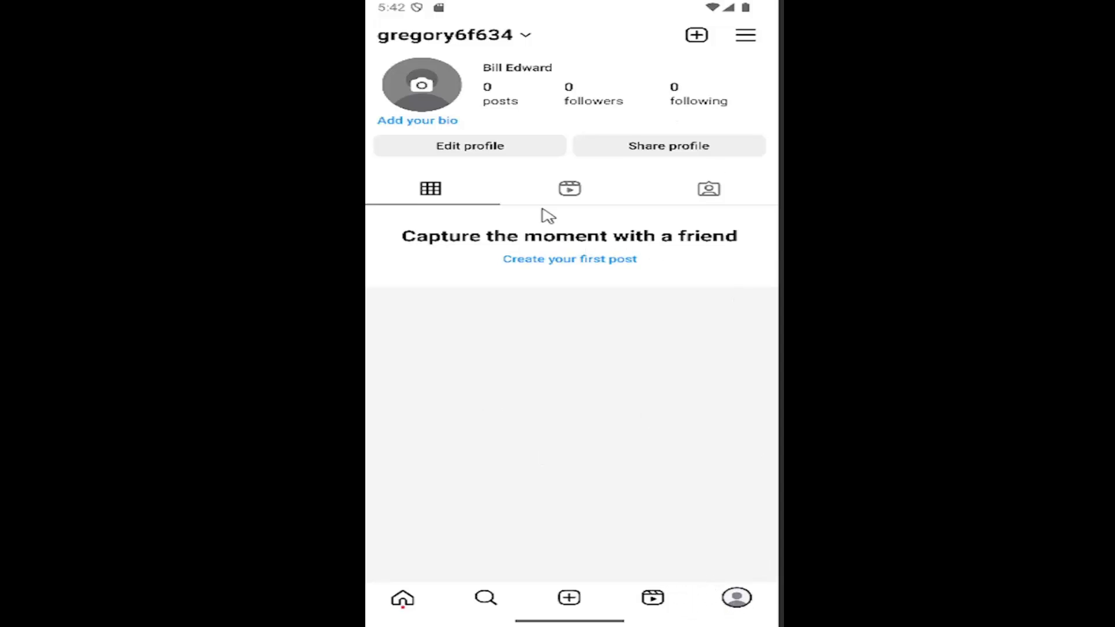
mouse_move(745, 35)
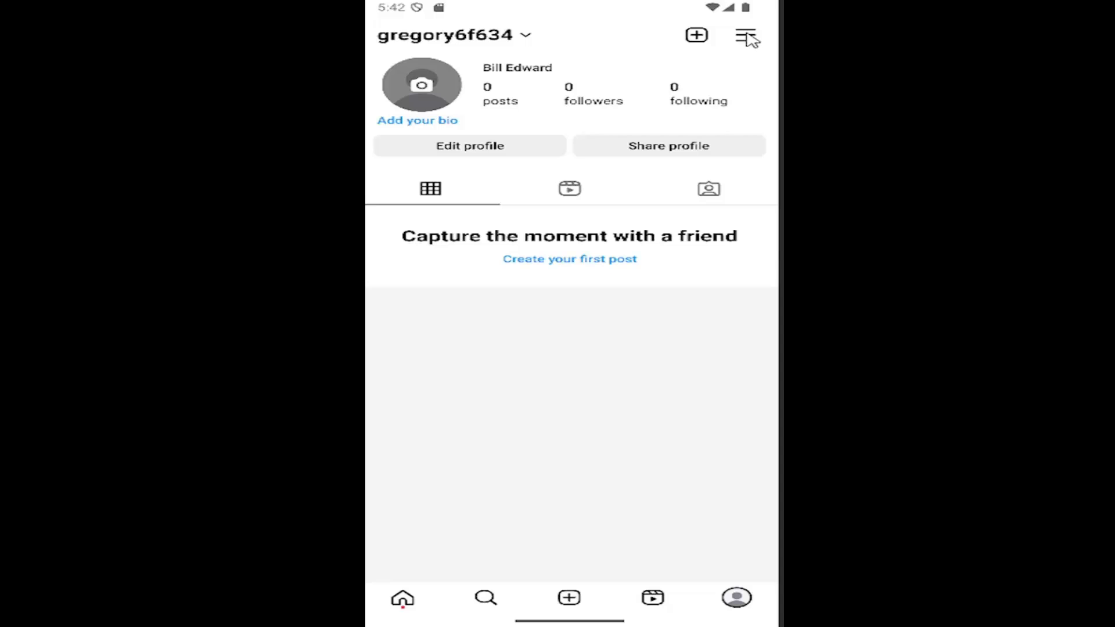
From the profile's Settings and activity menu, reach Your activity and then Download your information
left_click(744, 34)
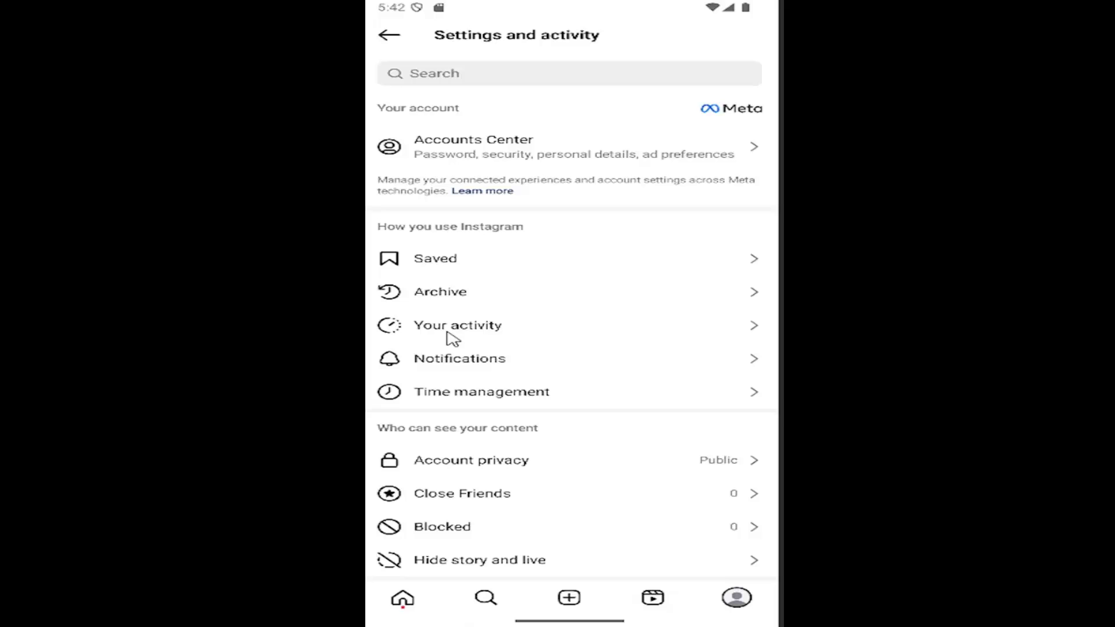
mouse_move(416, 240)
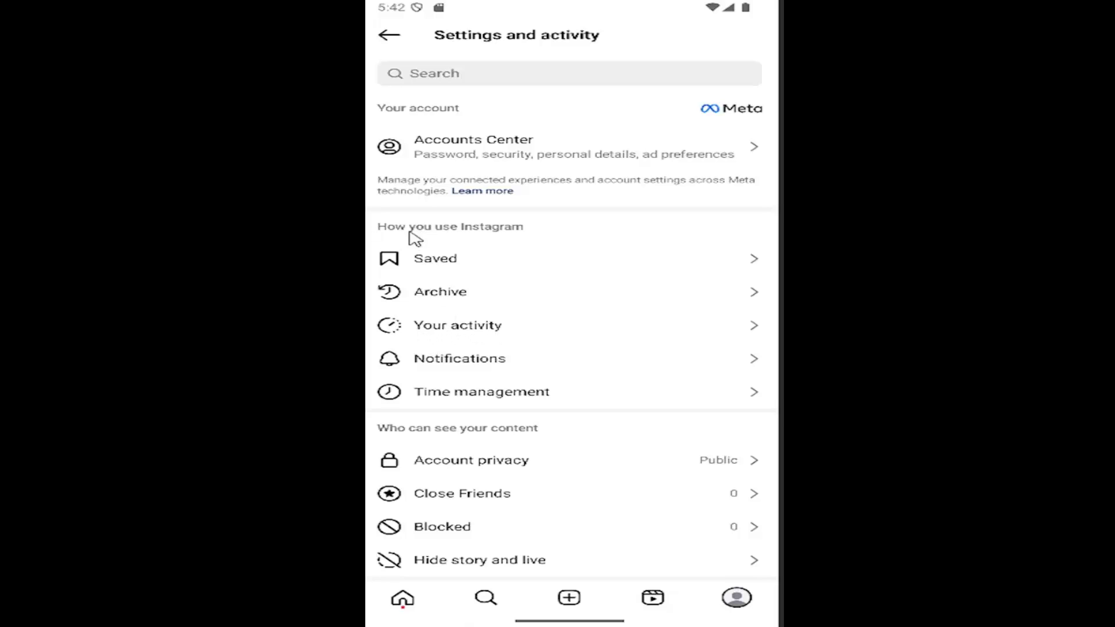
left_click(458, 325)
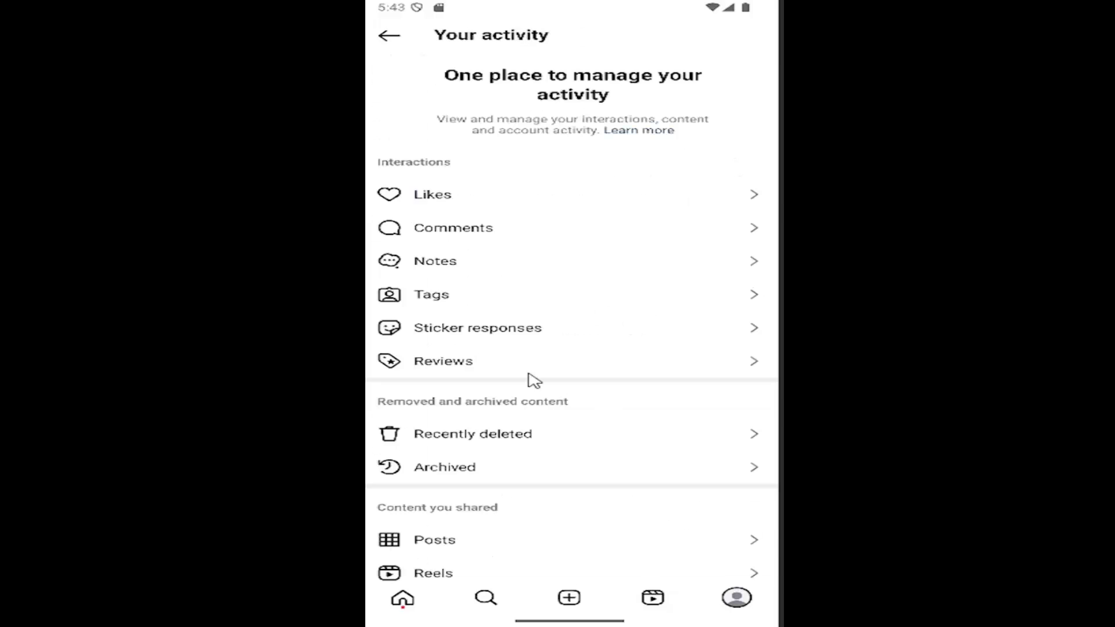
scroll("down", 3)
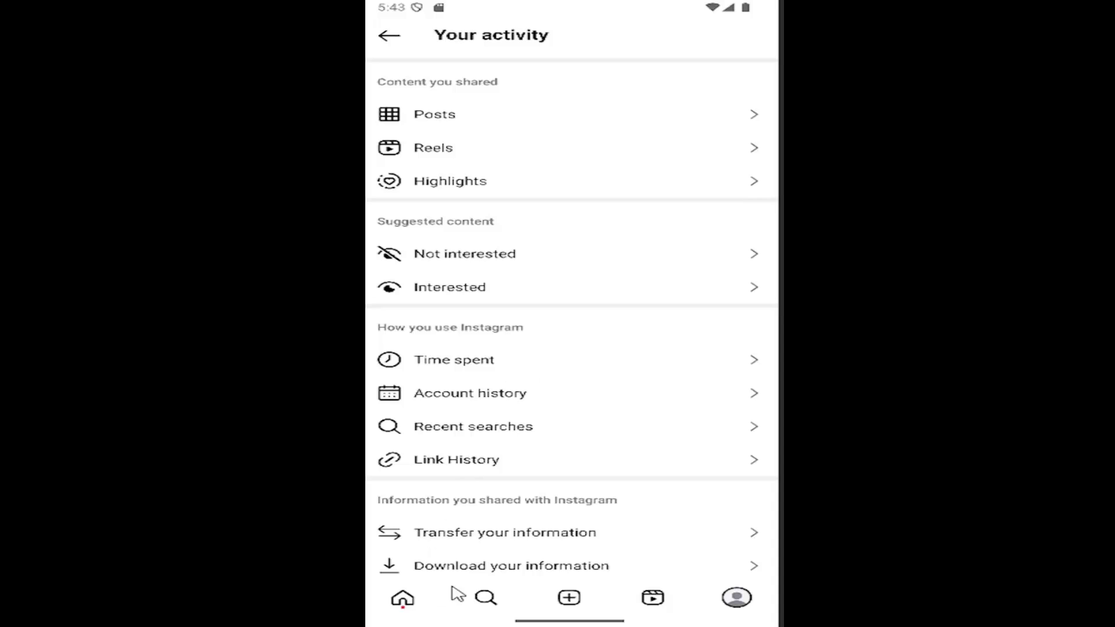
mouse_move(475, 569)
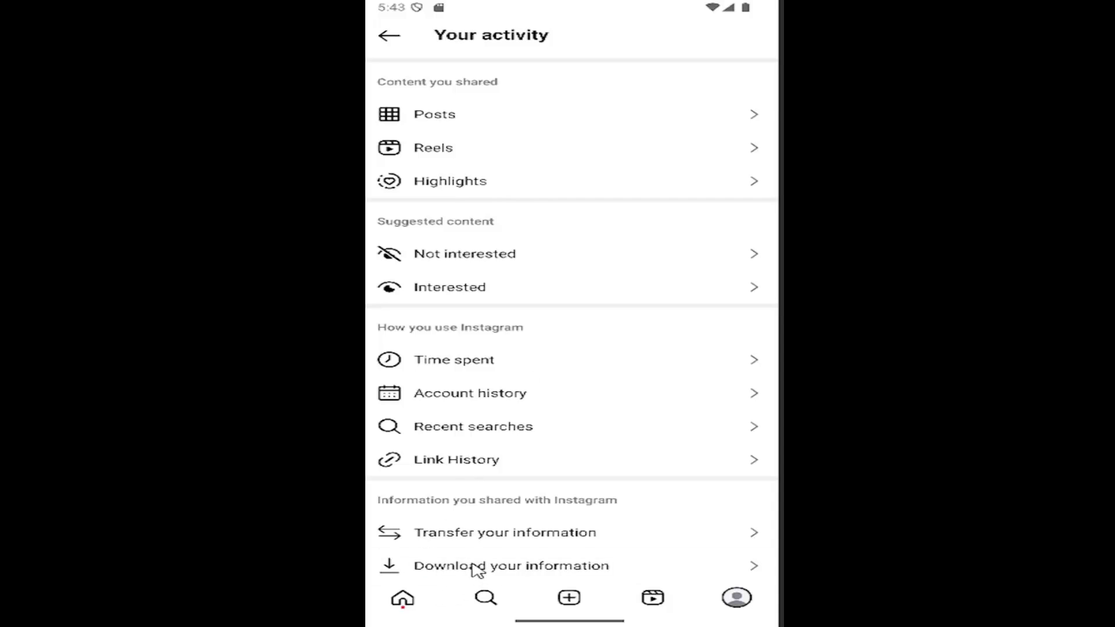
left_click(511, 565)
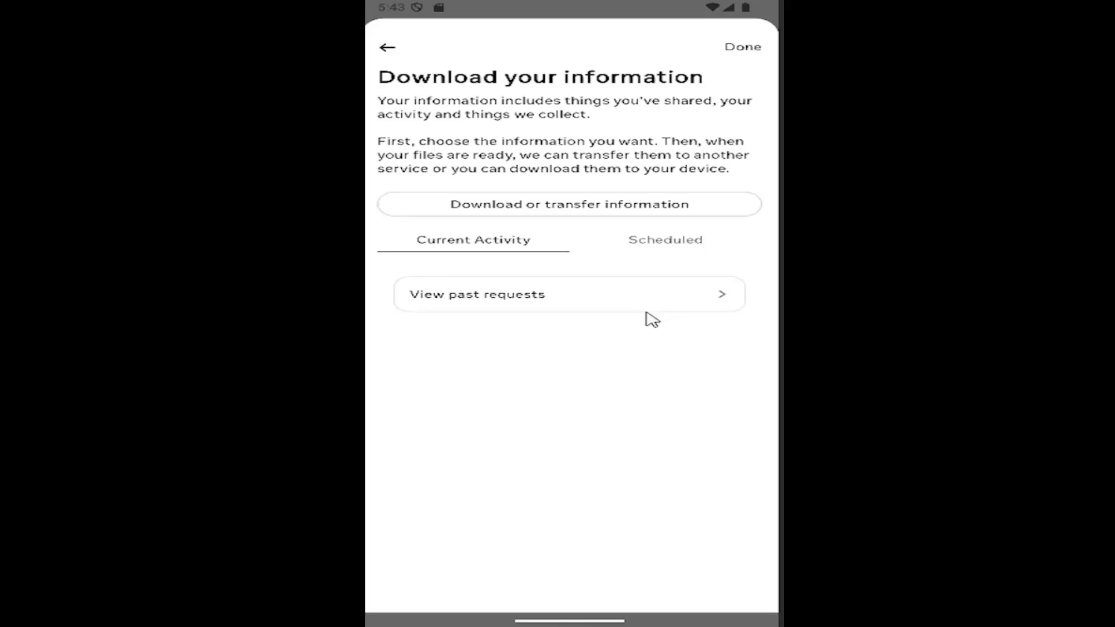
mouse_move(618, 214)
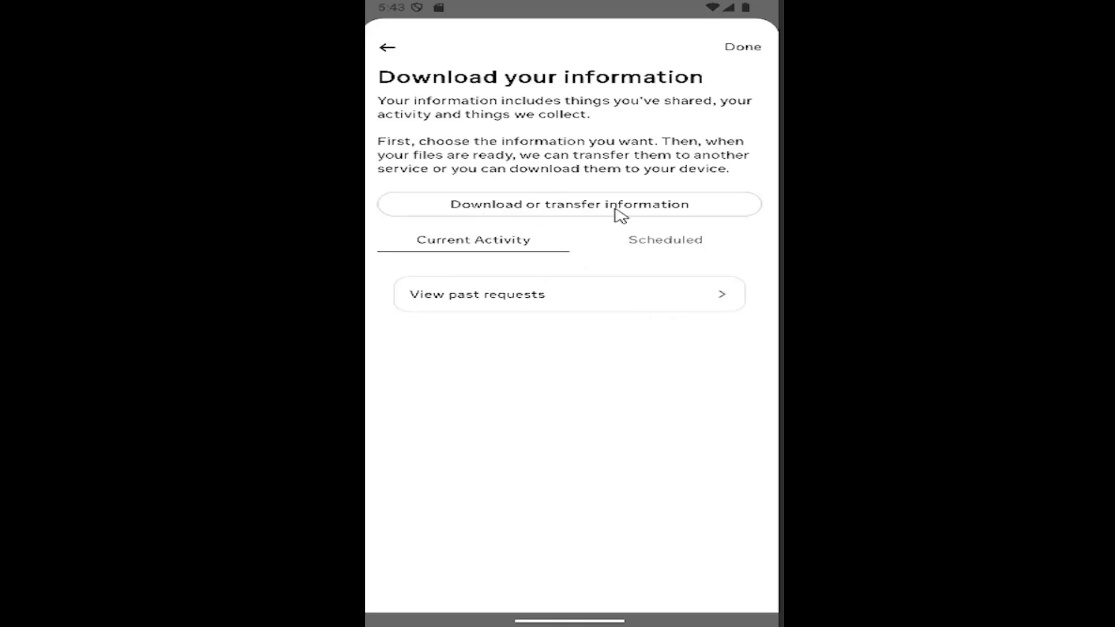
mouse_move(615, 266)
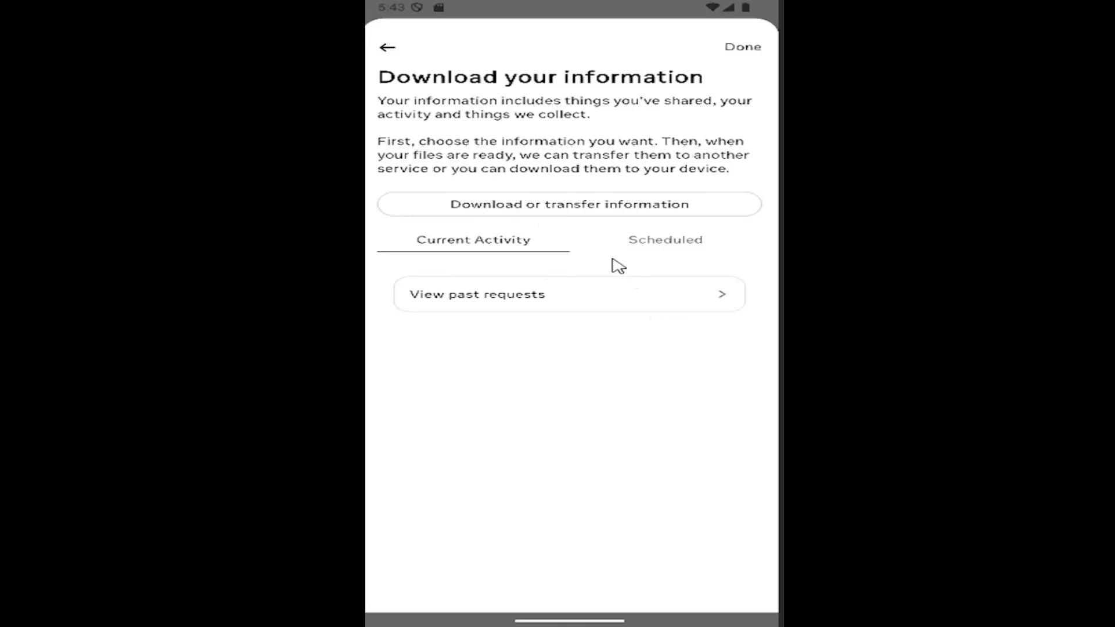
mouse_move(554, 329)
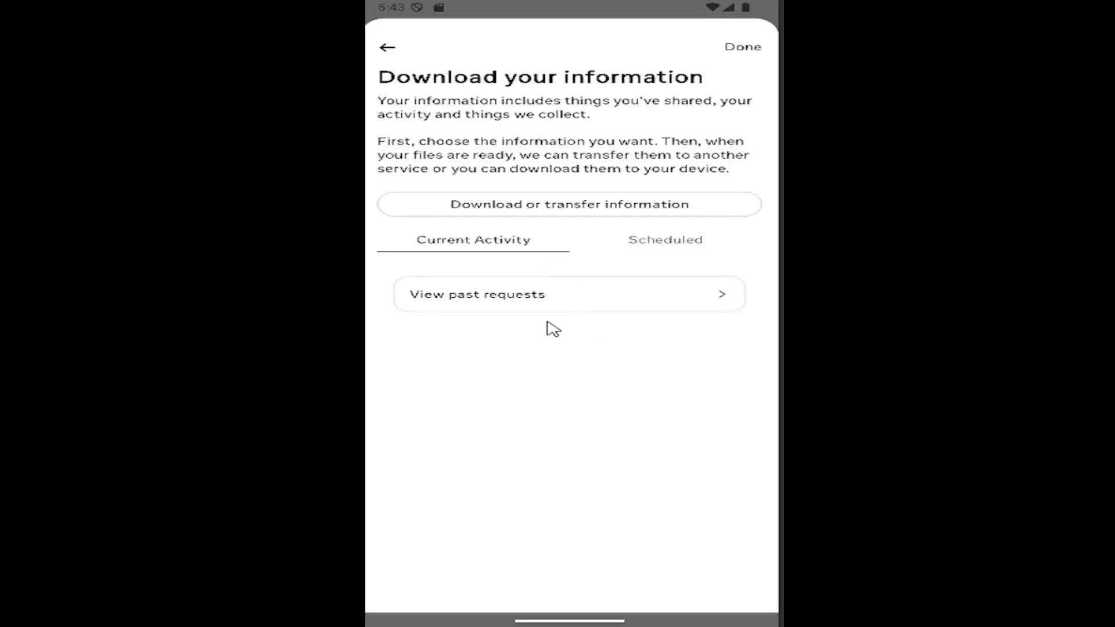